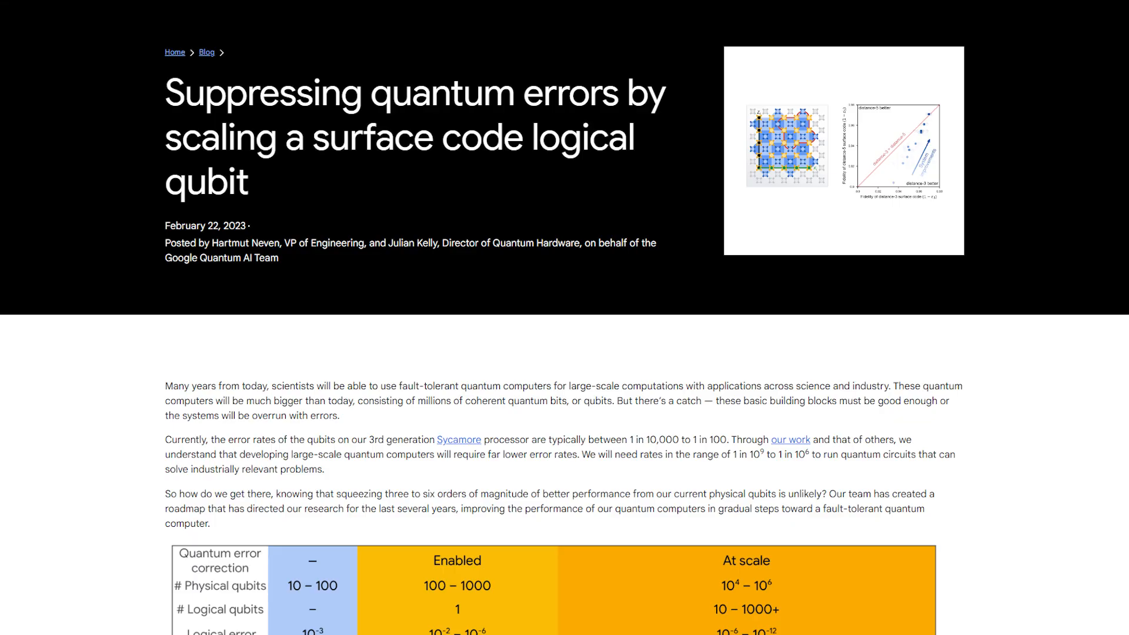
scroll(down, 3)
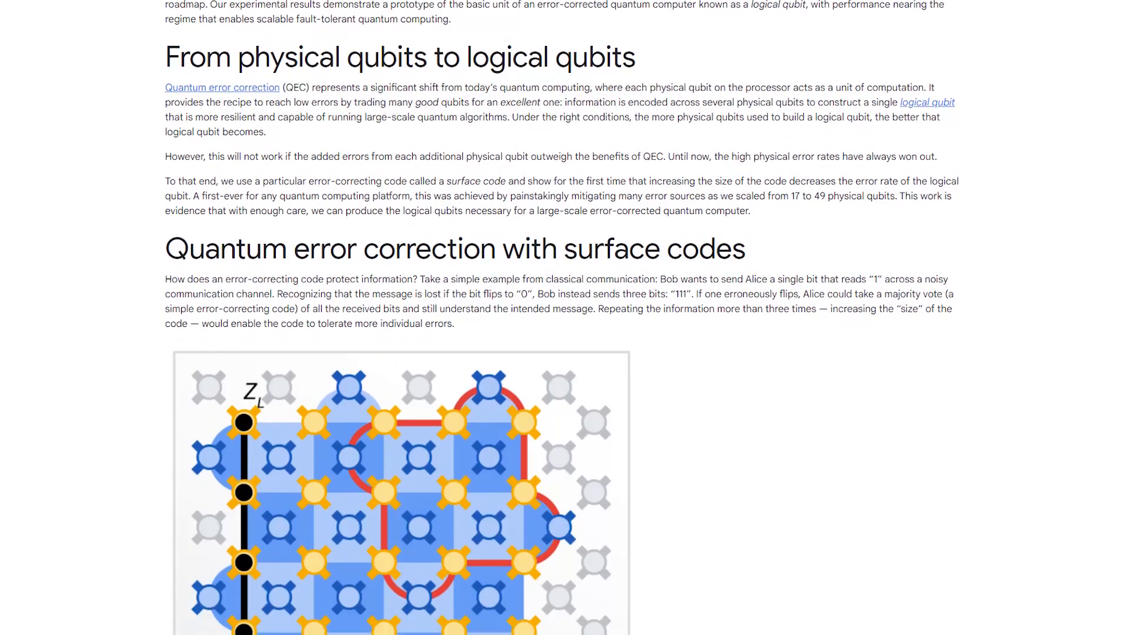
scroll(down, 3)
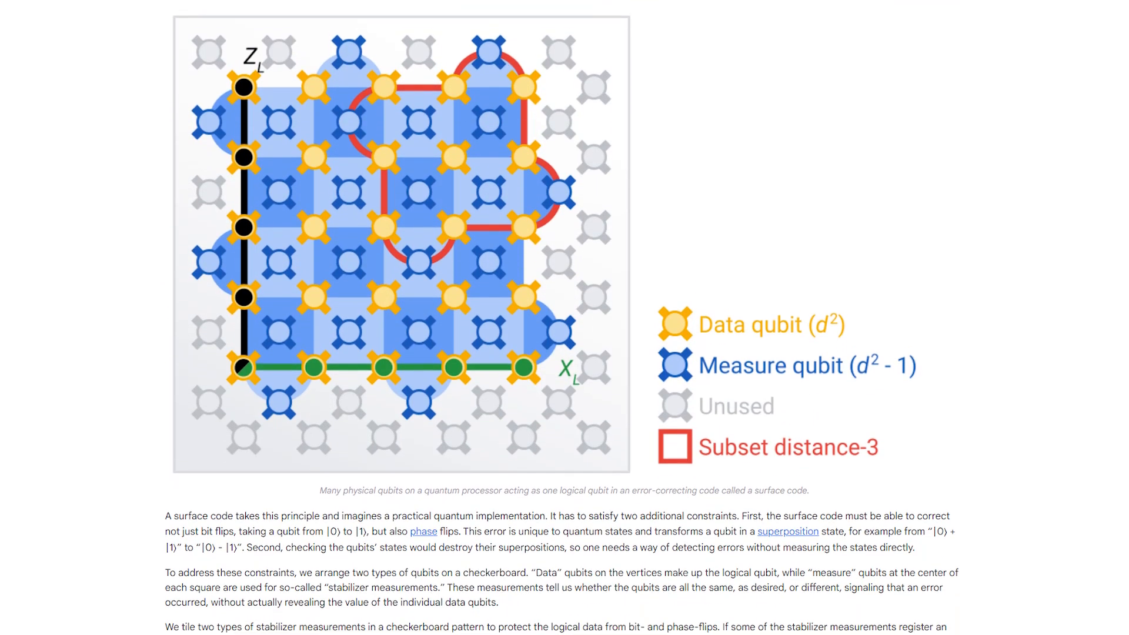
scroll(down, 3)
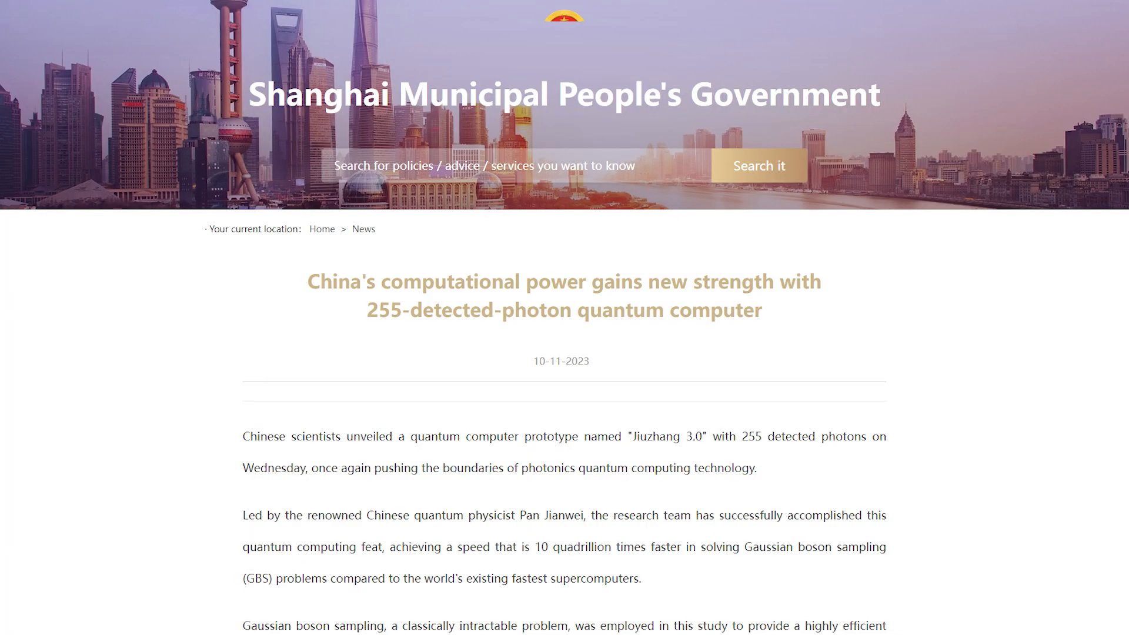
scroll(down, 3)
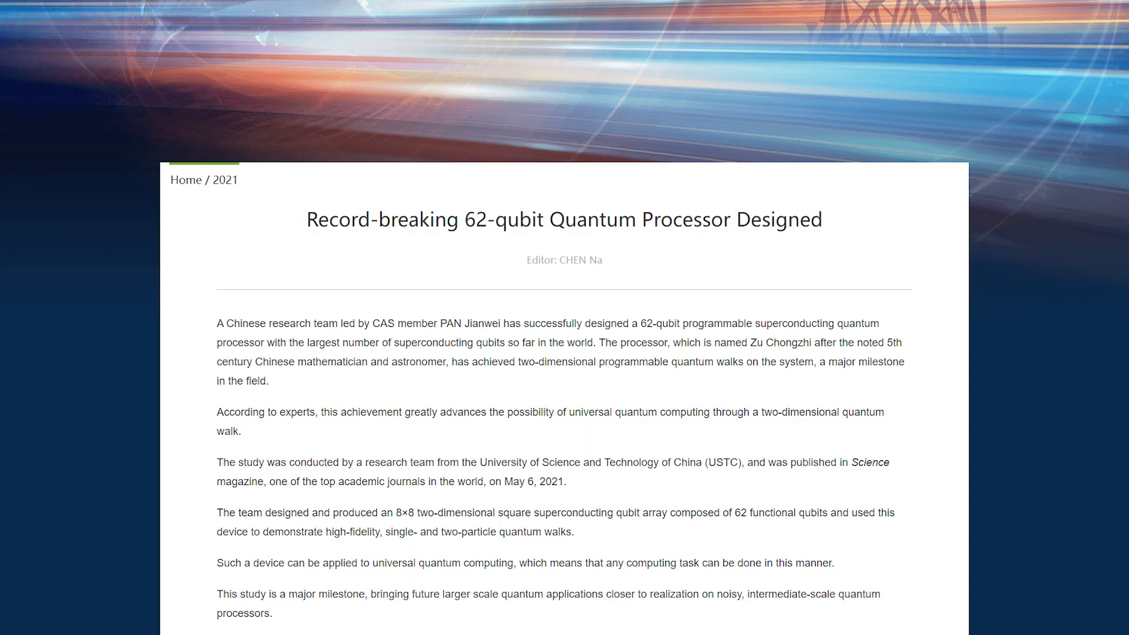
scroll(down, 3)
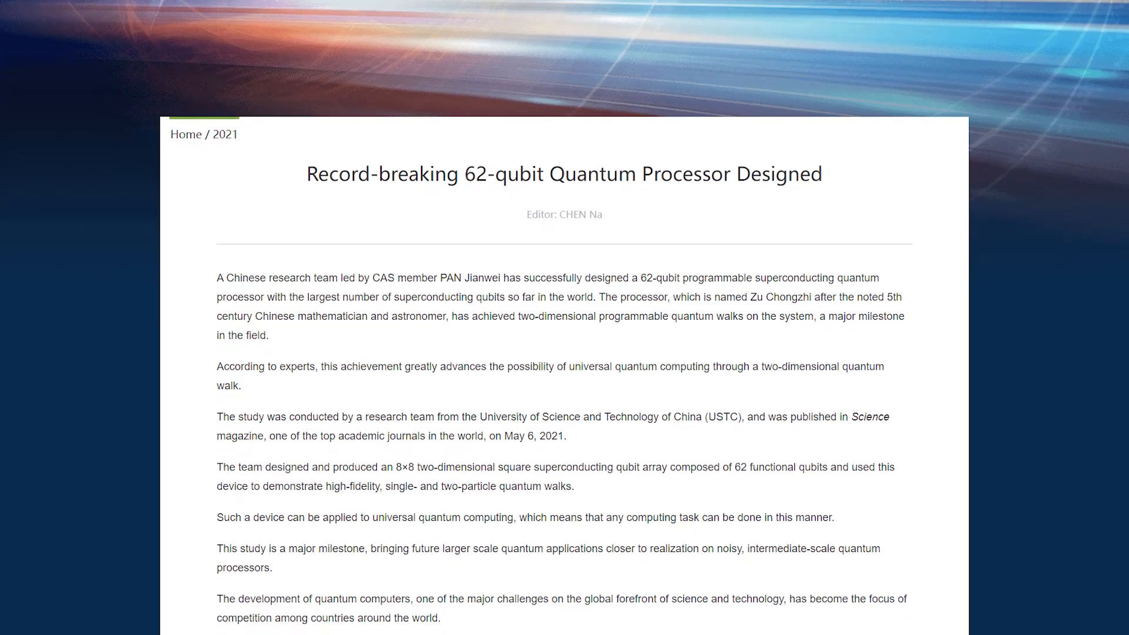
scroll(down, 3)
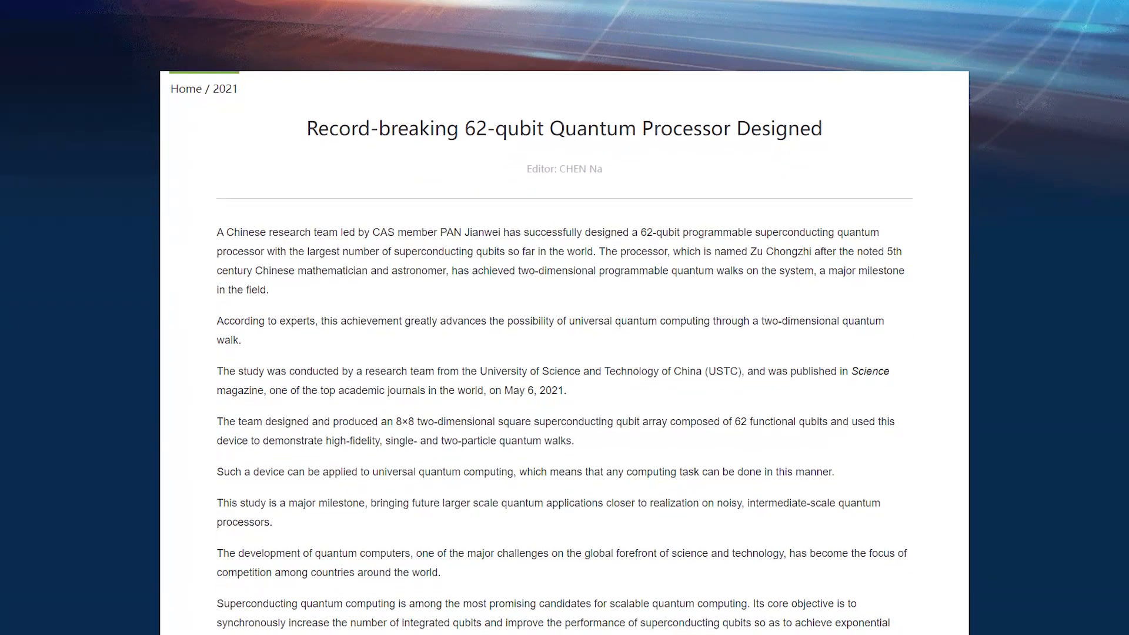
scroll(down, 3)
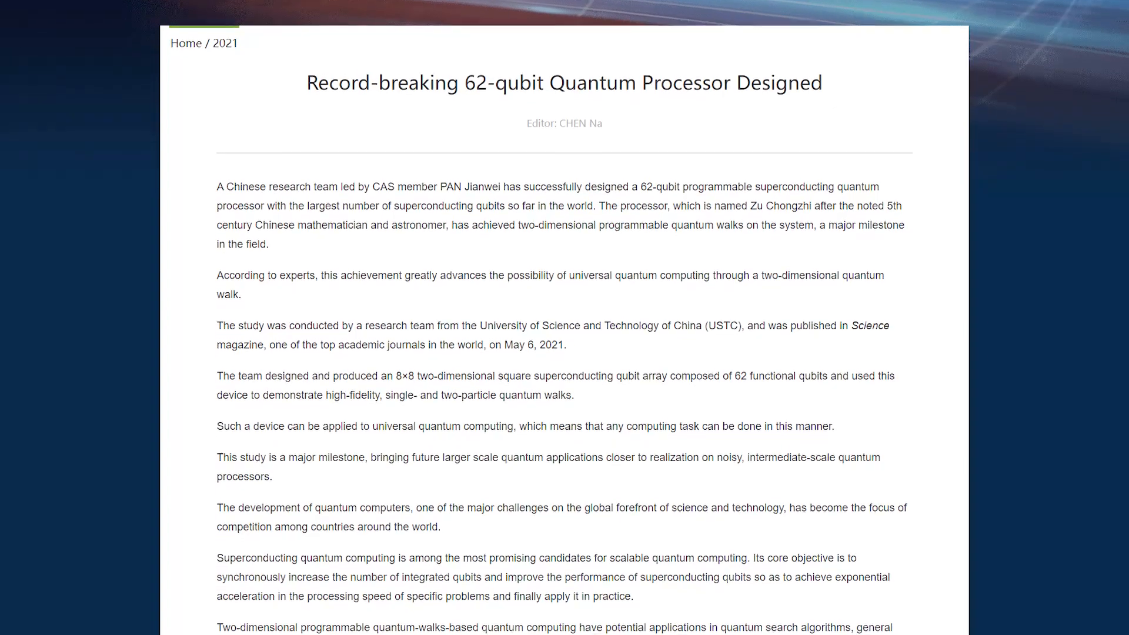
scroll(down, 3)
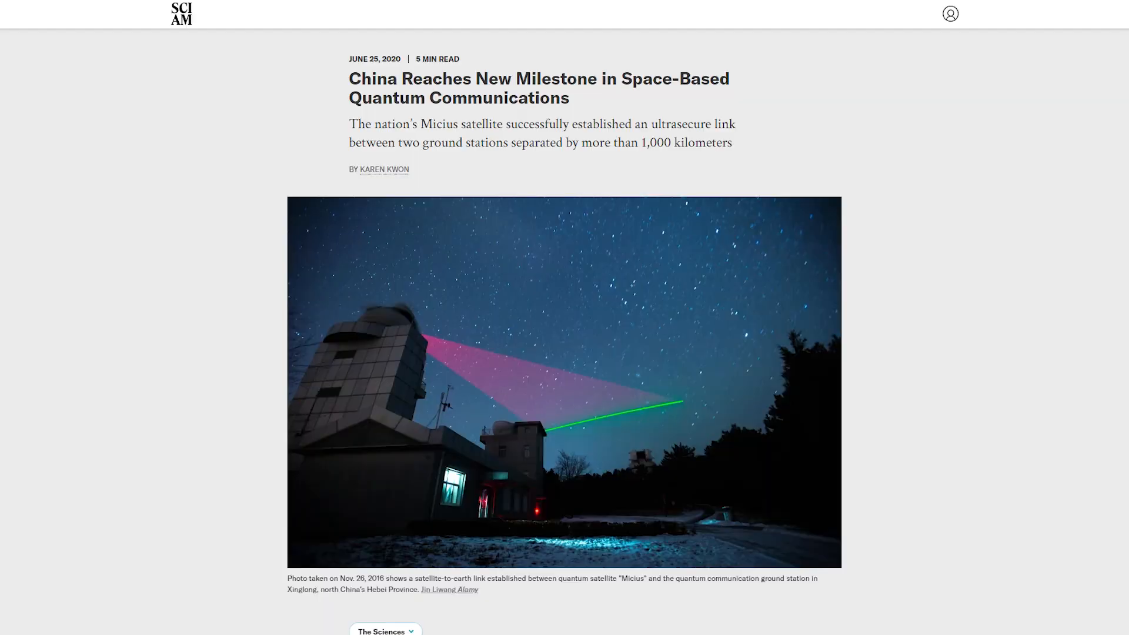
scroll(down, 3)
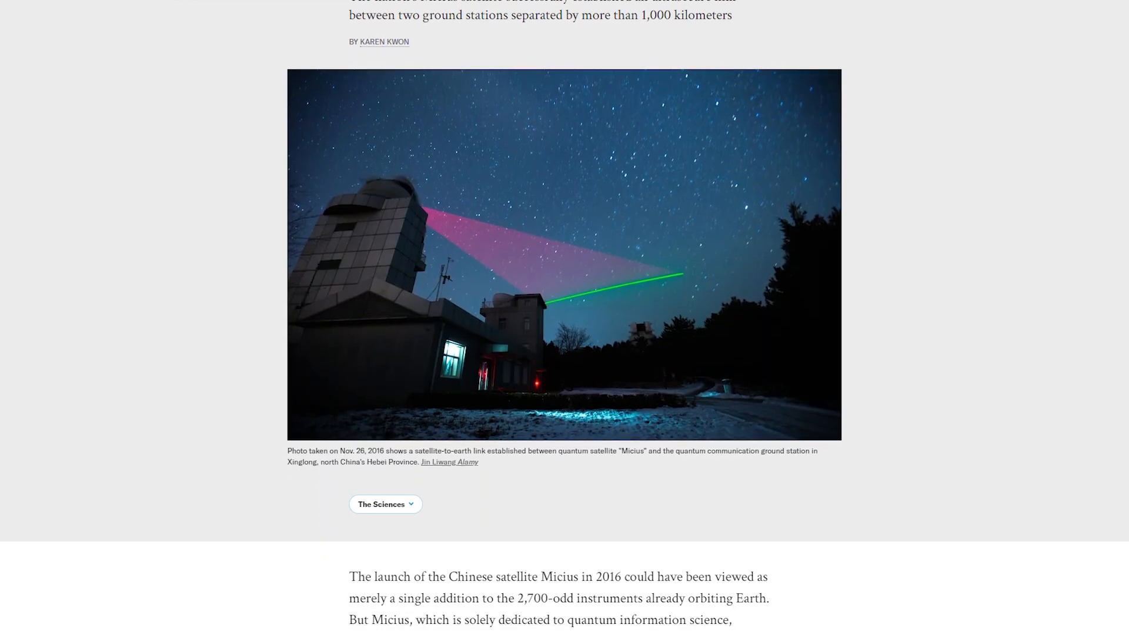
scroll(down, 3)
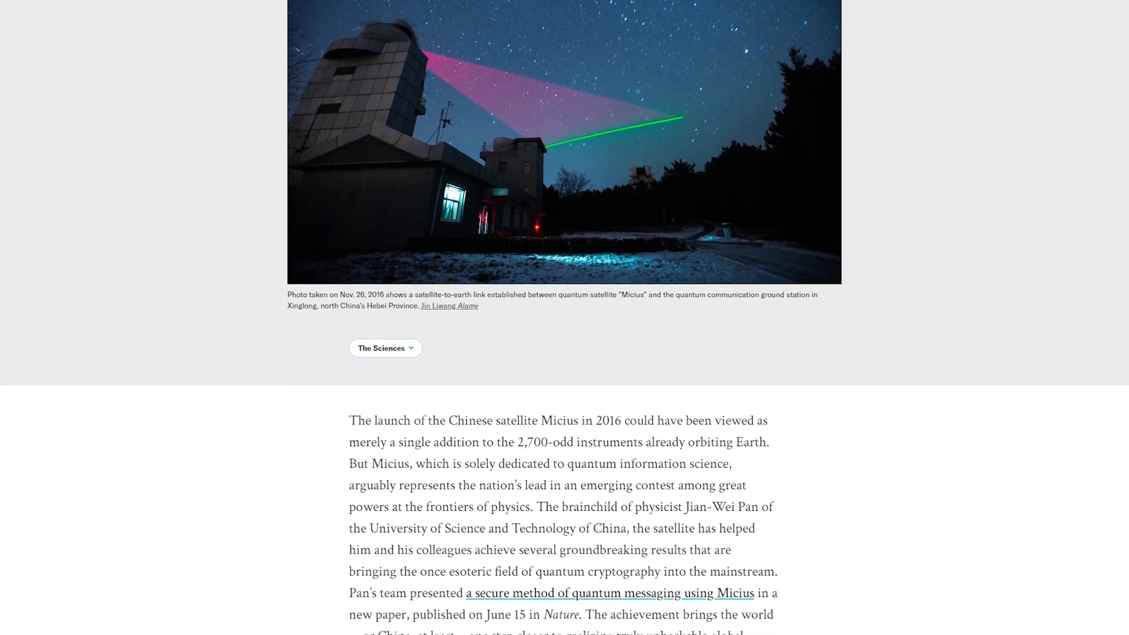
scroll(down, 3)
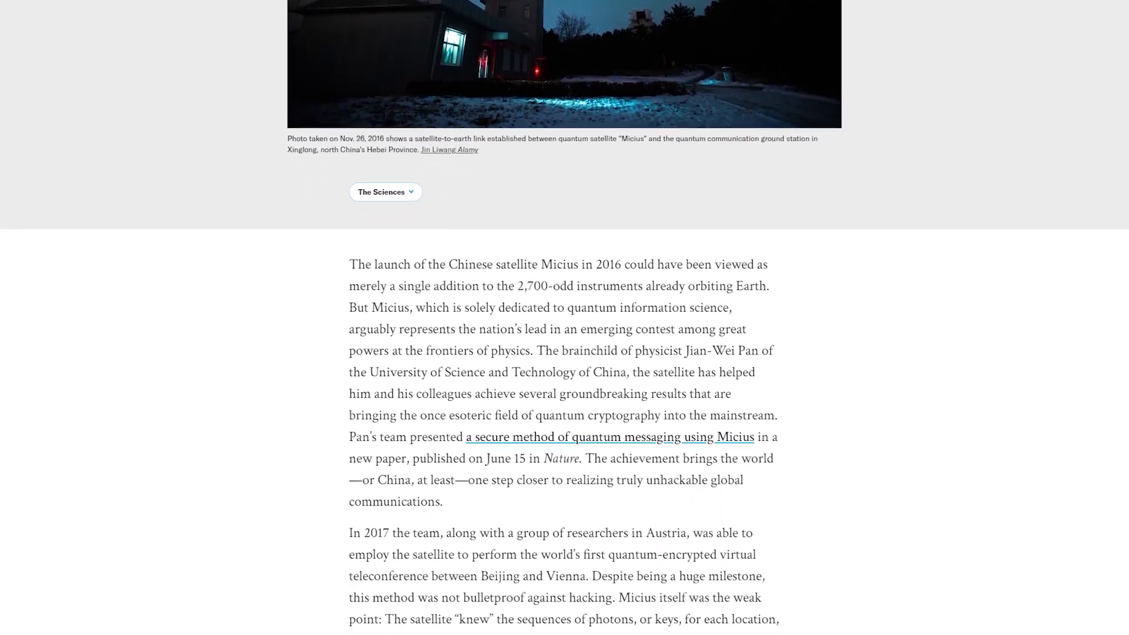
scroll(down, 3)
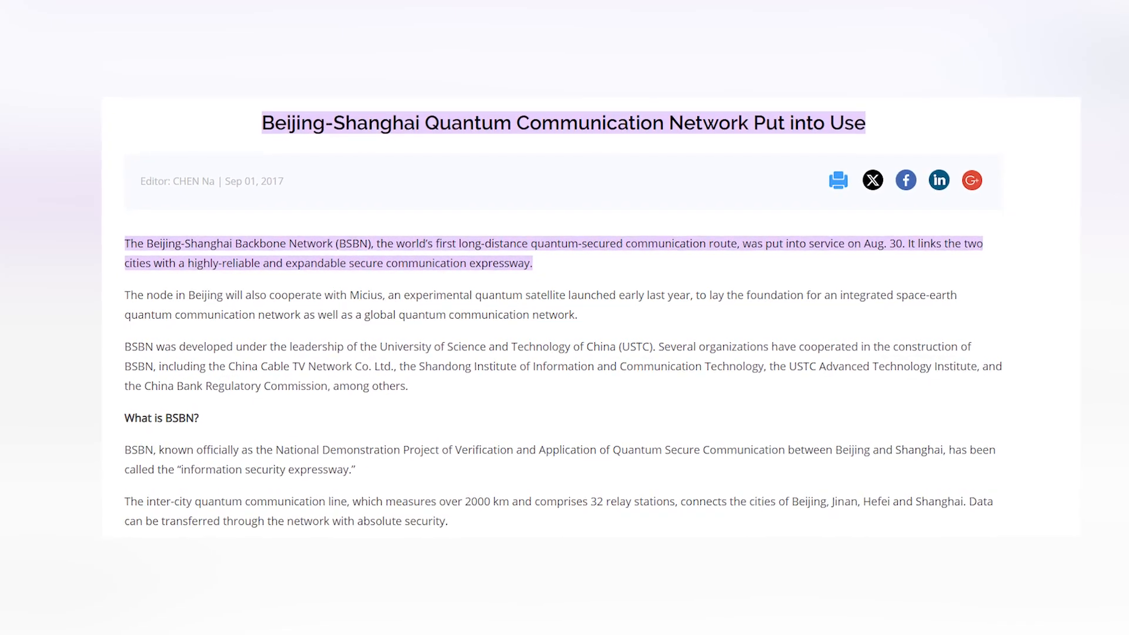
scroll(up, 3)
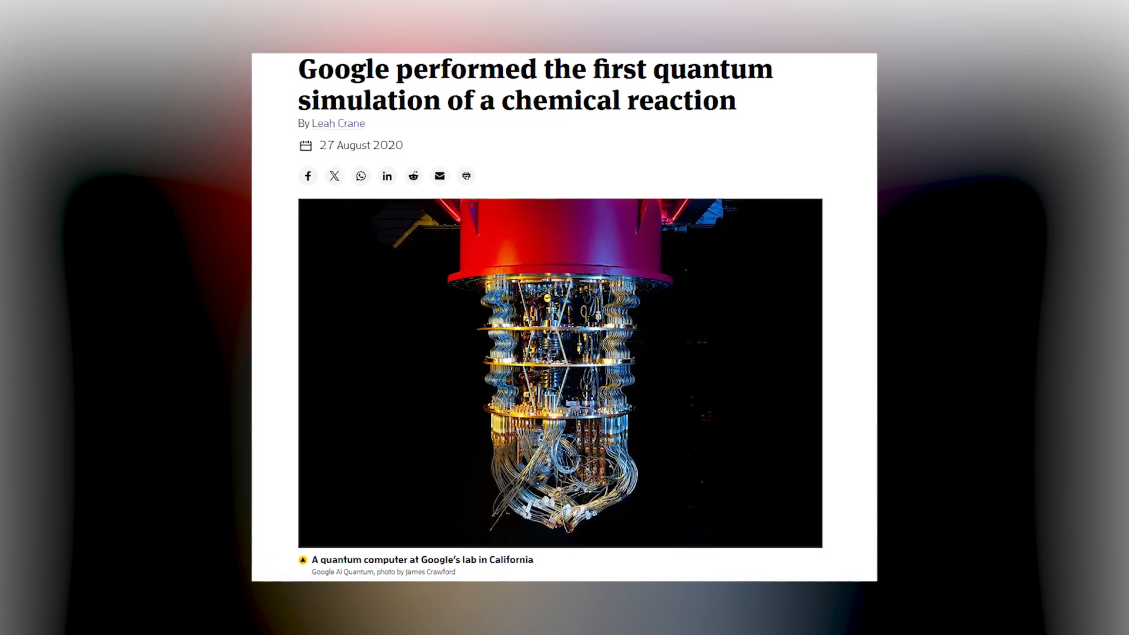
scroll(up, 3)
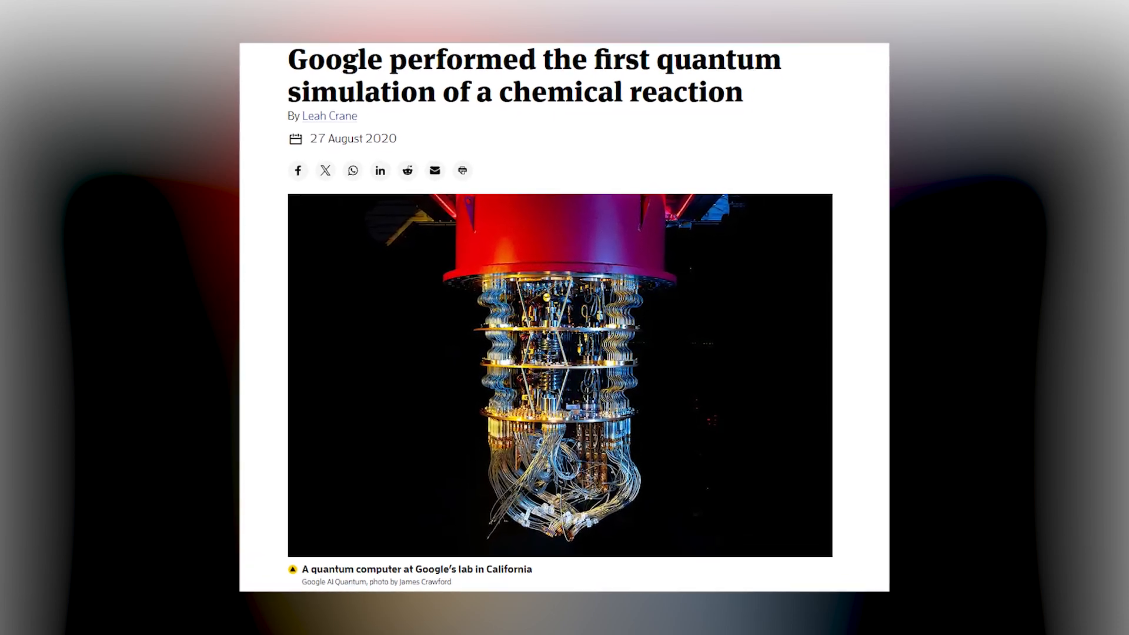
scroll(up, 3)
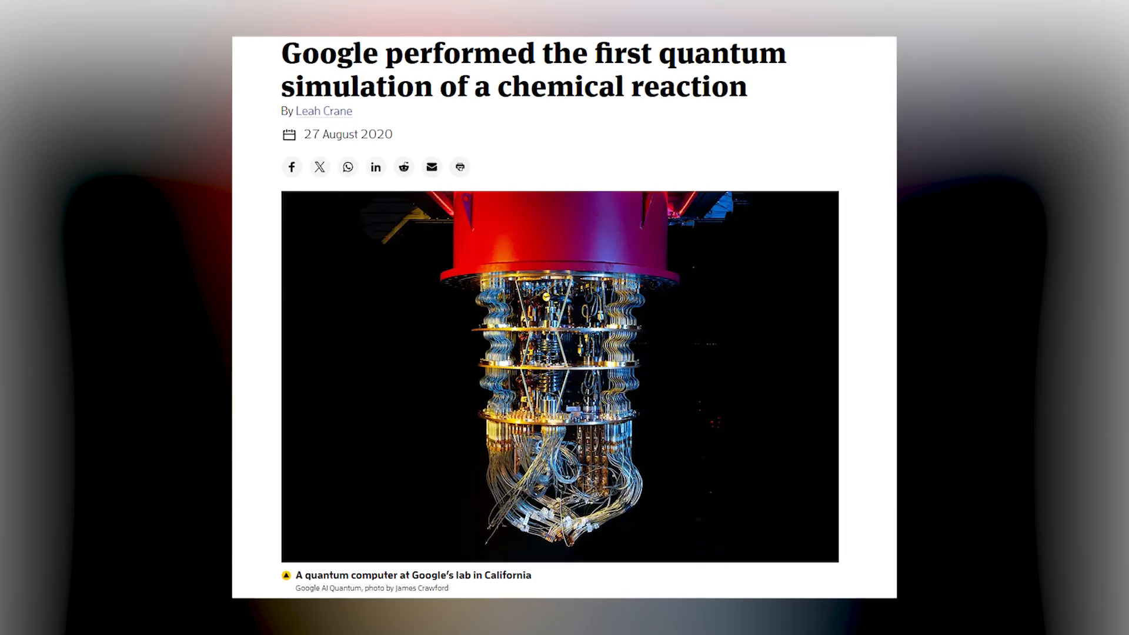